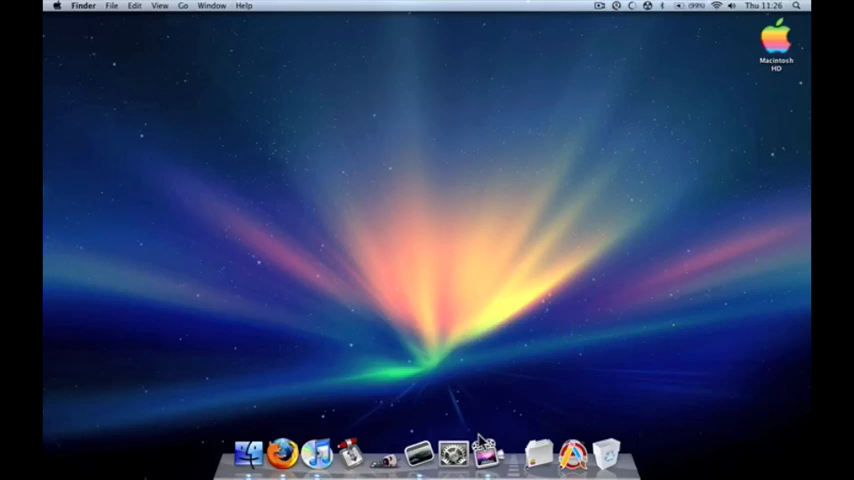
# Step: Launch System Preferences from the Dock and show the Exposé & Spaces pane with its screen-corner options
pyautogui.click(450, 456)
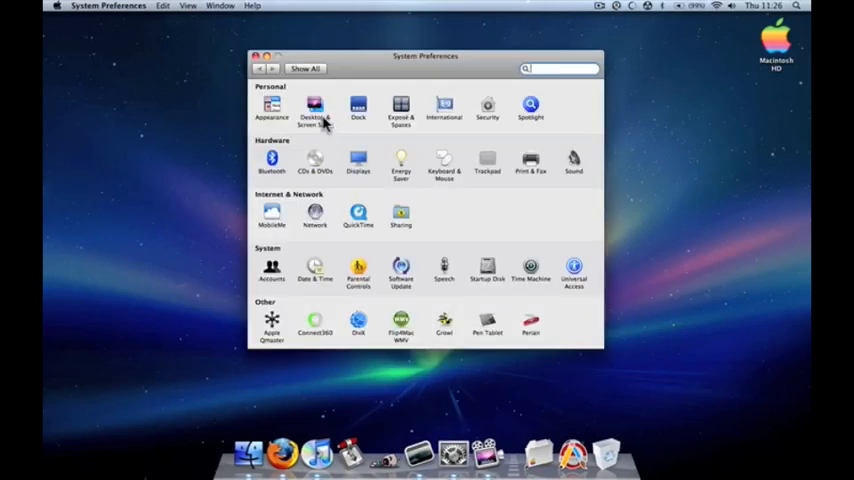
pyautogui.click(400, 108)
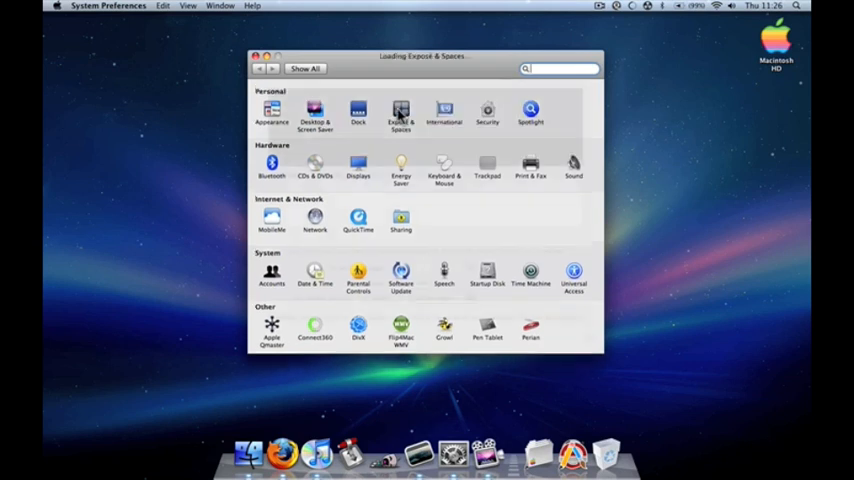
pyautogui.click(400, 110)
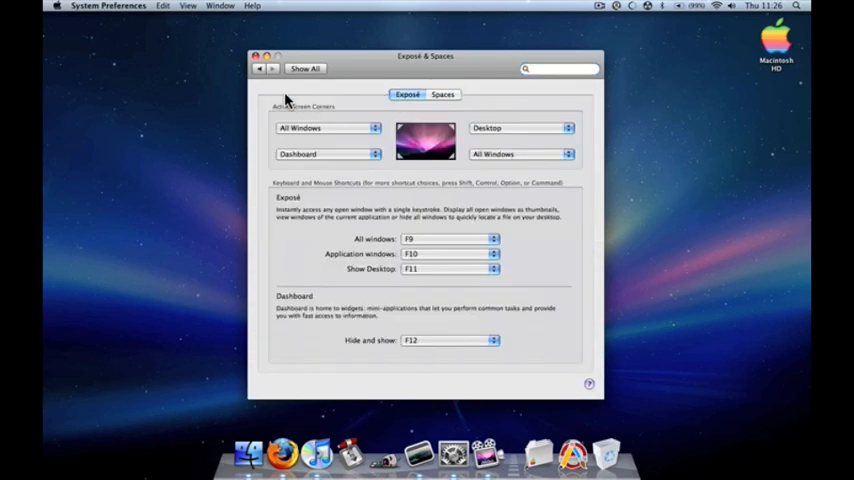
pyautogui.moveTo(116, 72)
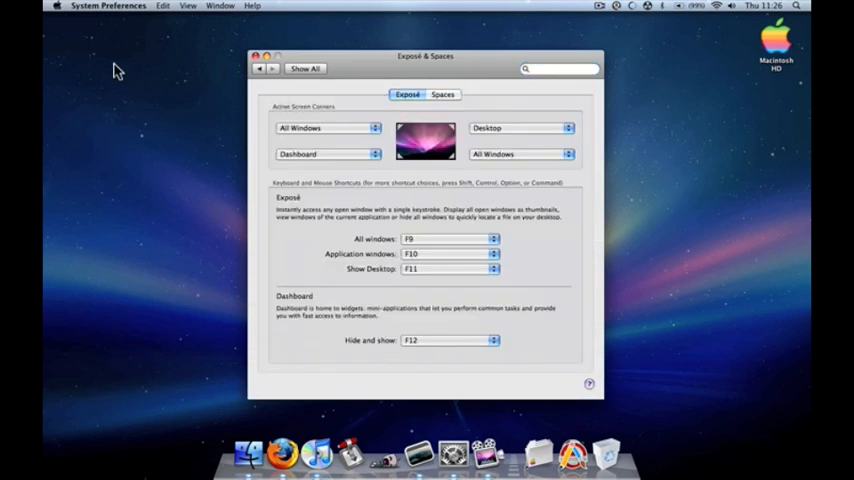
pyautogui.moveTo(56, 36)
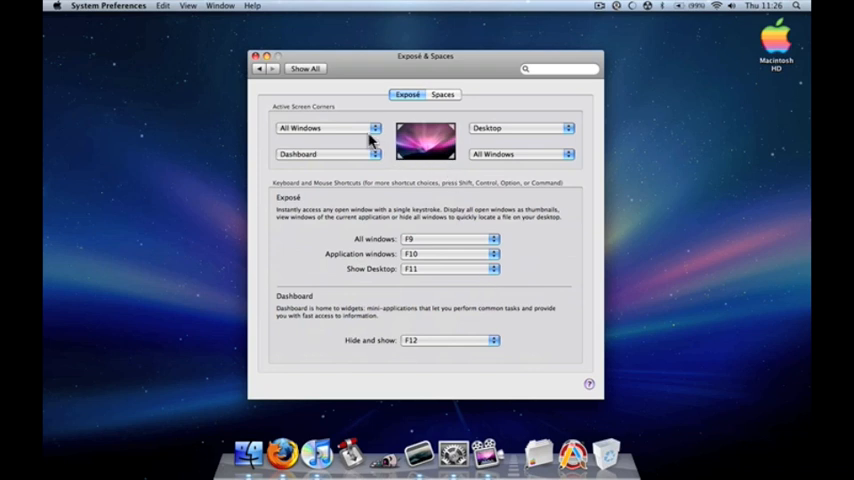
pyautogui.moveTo(510, 132)
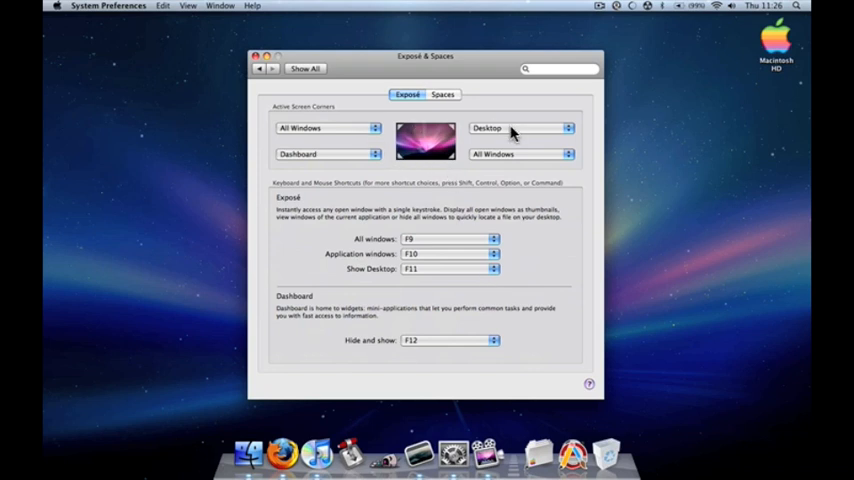
pyautogui.moveTo(780, 32)
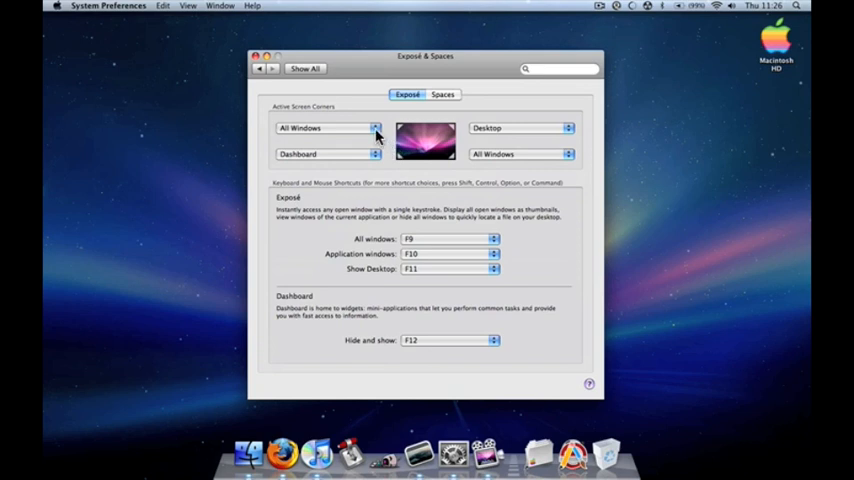
pyautogui.moveTo(260, 258)
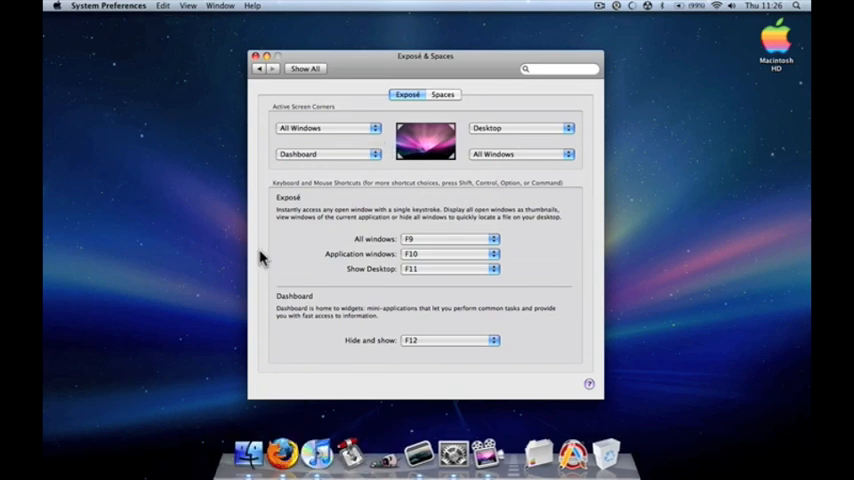
pyautogui.moveTo(276, 460)
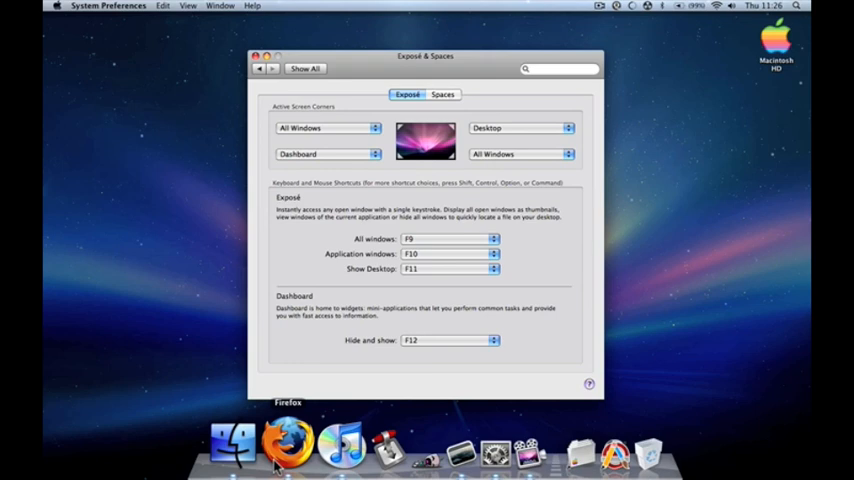
# Step: Launch Firefox from the Dock so its Fast Dial window sits behind the settings pane
pyautogui.click(278, 442)
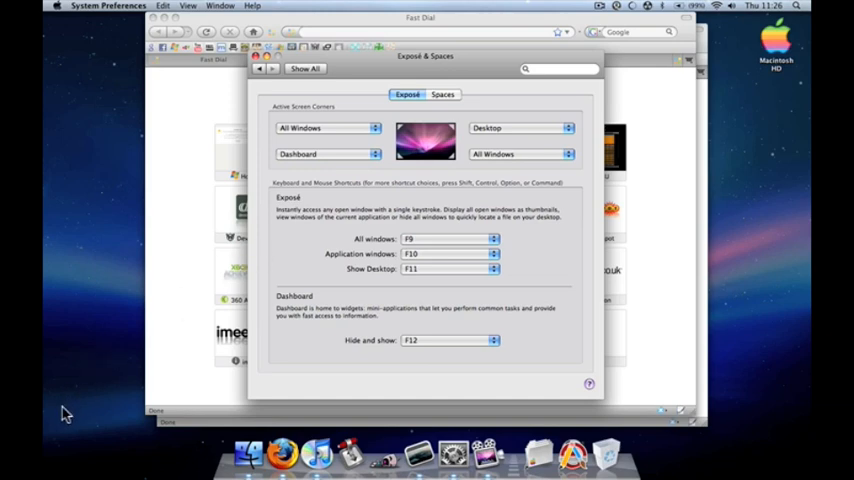
pyautogui.press('F12')
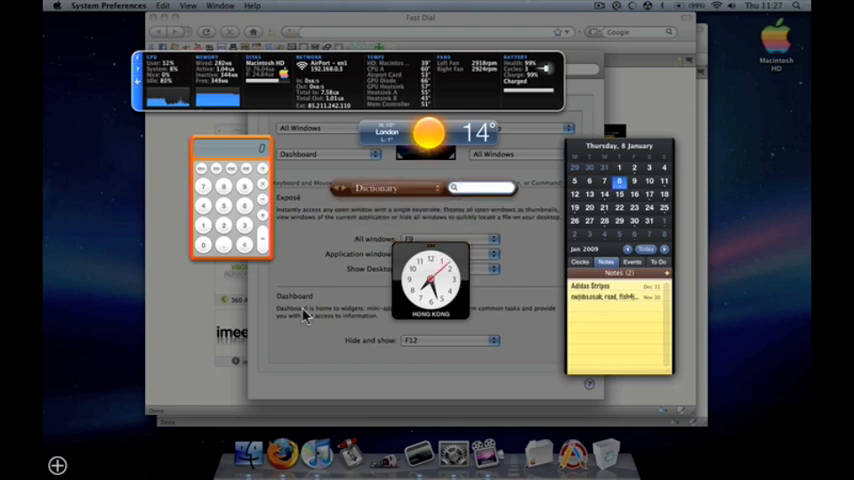
pyautogui.moveTo(54, 464)
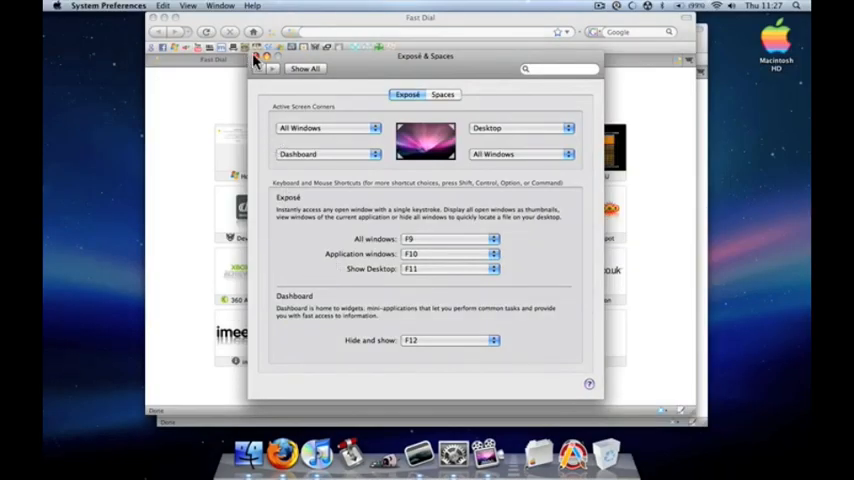
pyautogui.moveTo(440, 302)
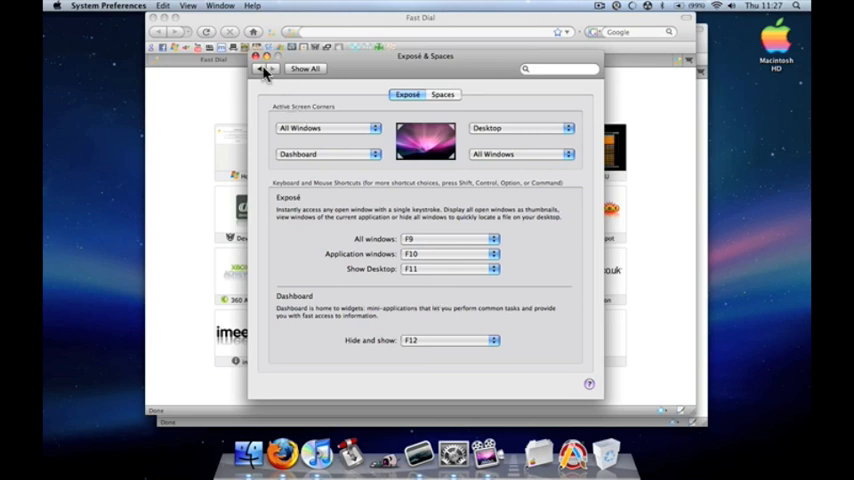
# Step: Return to the preferences overview, load YouTube from Firefox's Fast Dial and scroll down the page
pyautogui.click(268, 68)
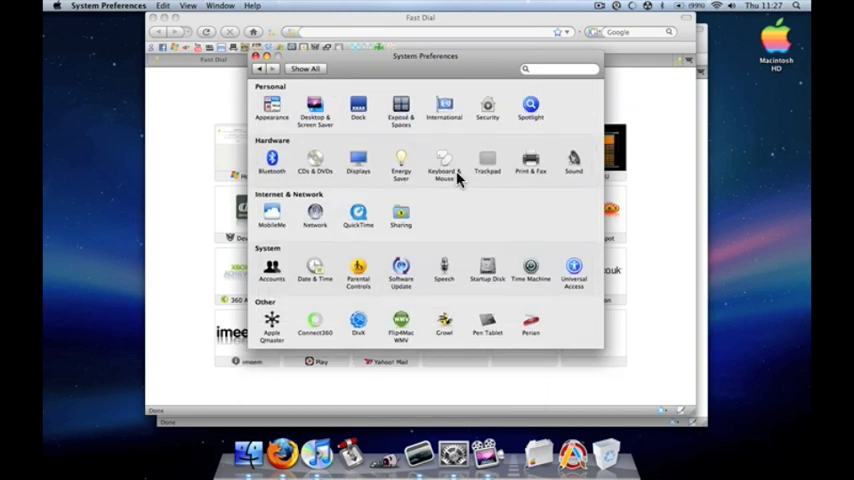
pyautogui.moveTo(416, 164)
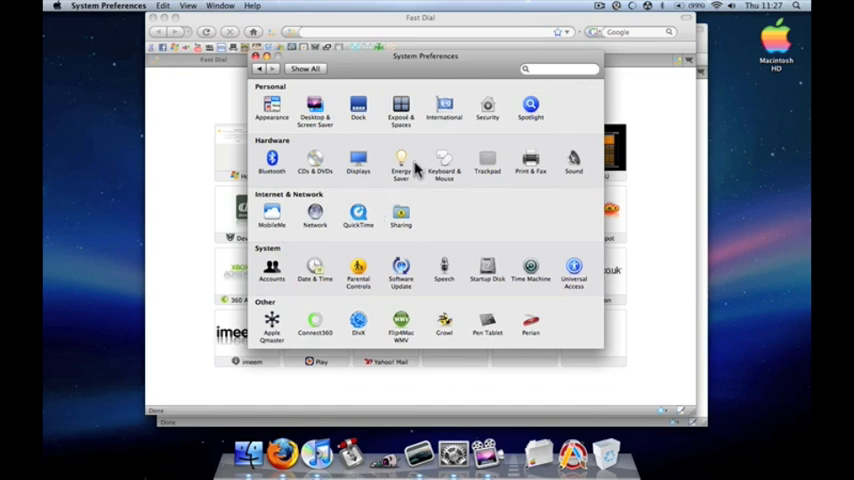
pyautogui.moveTo(454, 158)
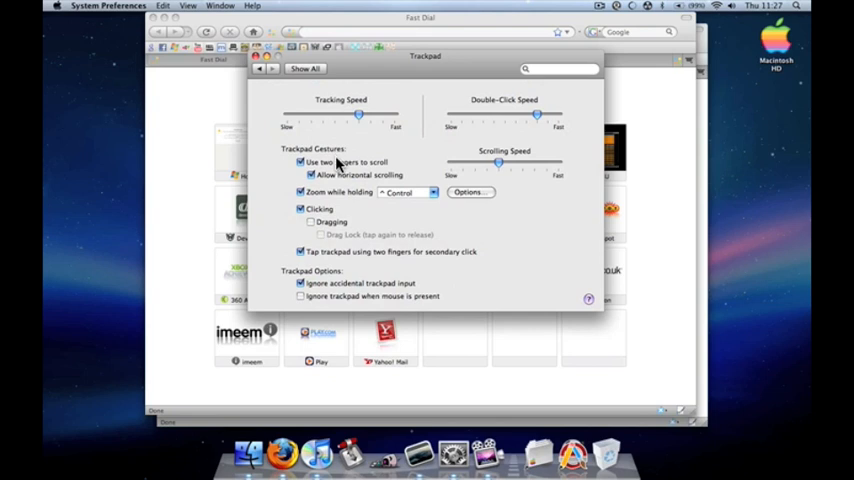
pyautogui.moveTo(644, 284)
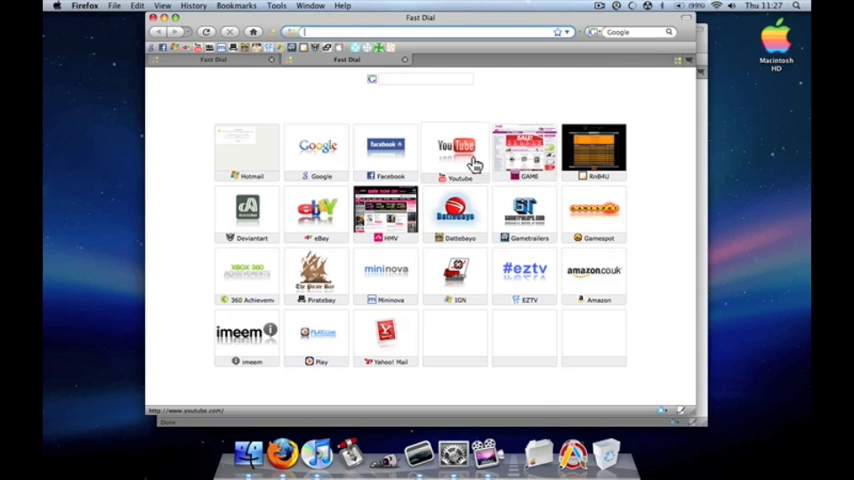
pyautogui.click(456, 150)
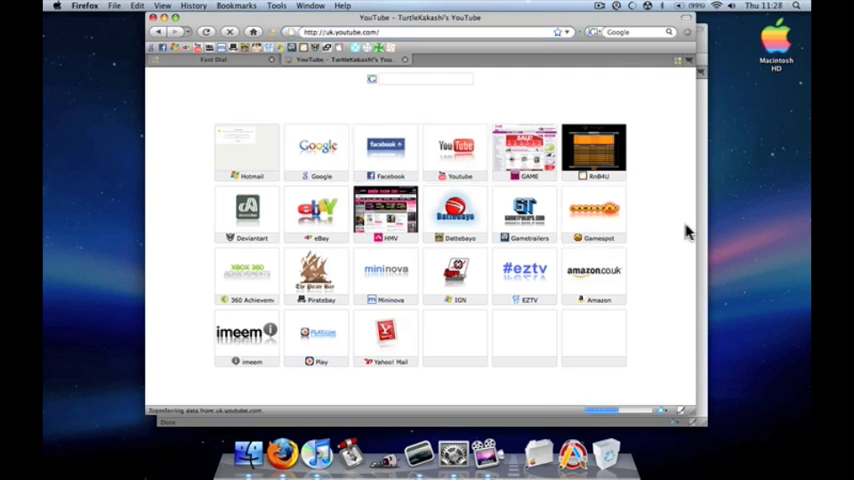
pyautogui.click(456, 148)
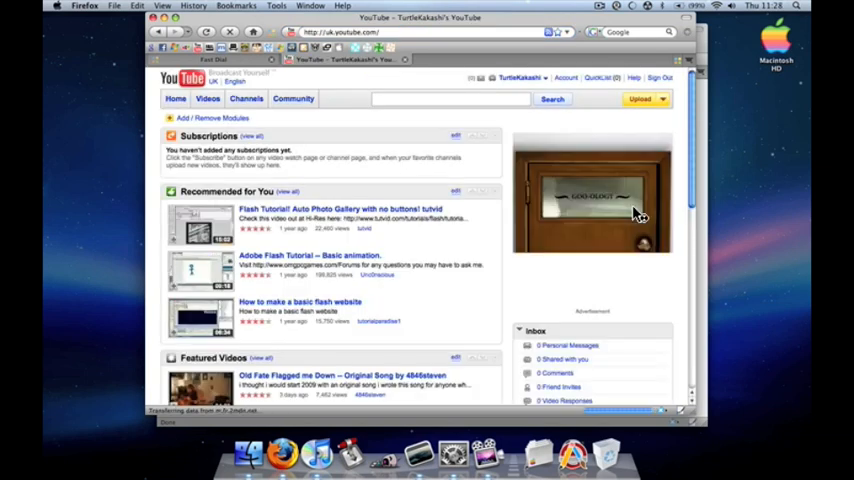
pyautogui.scroll(-3)
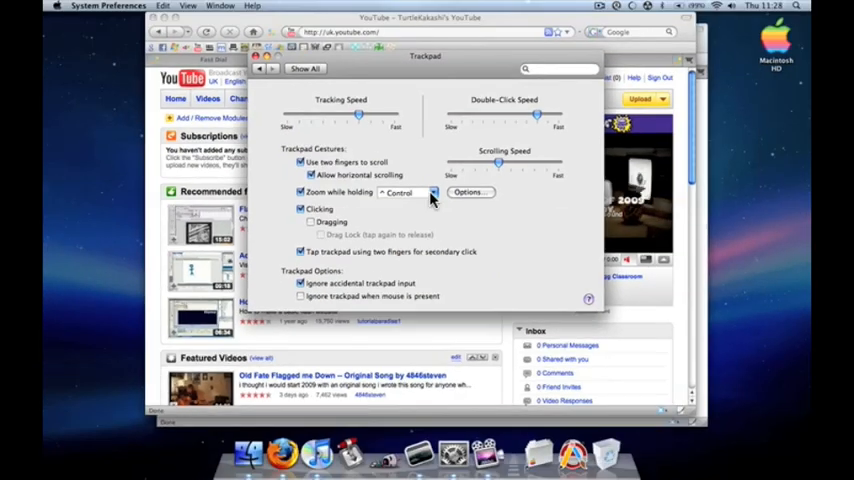
pyautogui.moveTo(368, 210)
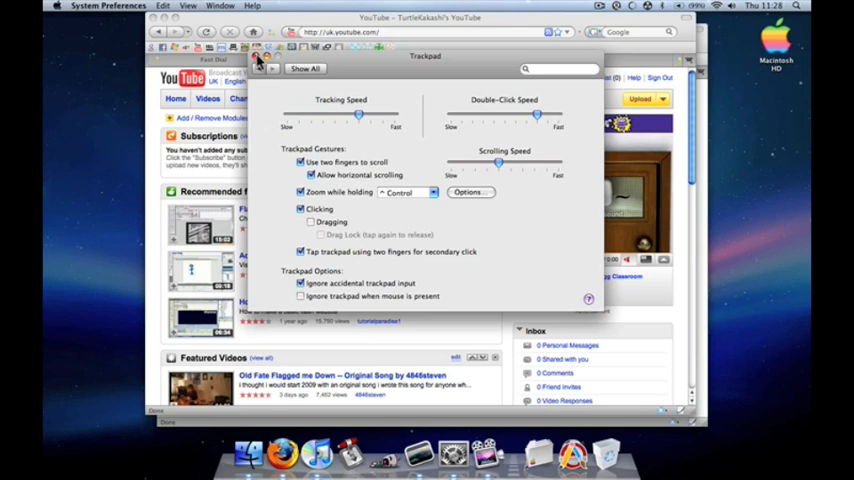
# Step: Briefly view the Accounts pane, then go back to the full System Preferences overview
pyautogui.click(304, 68)
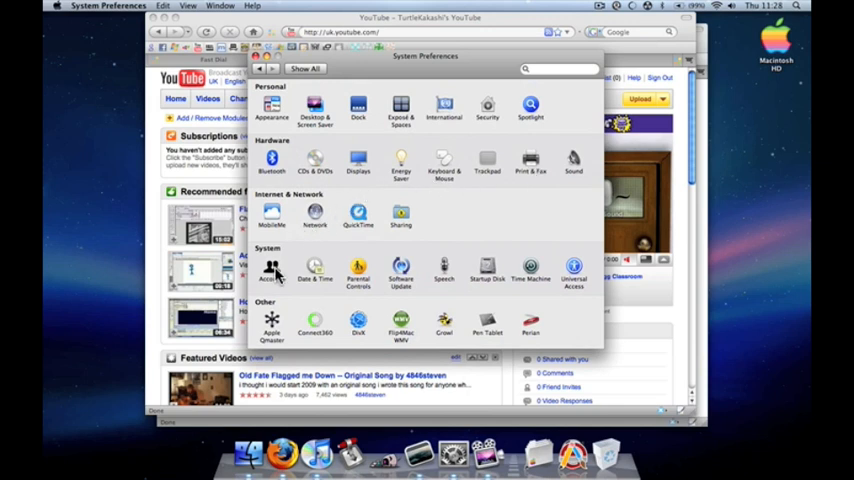
pyautogui.click(272, 268)
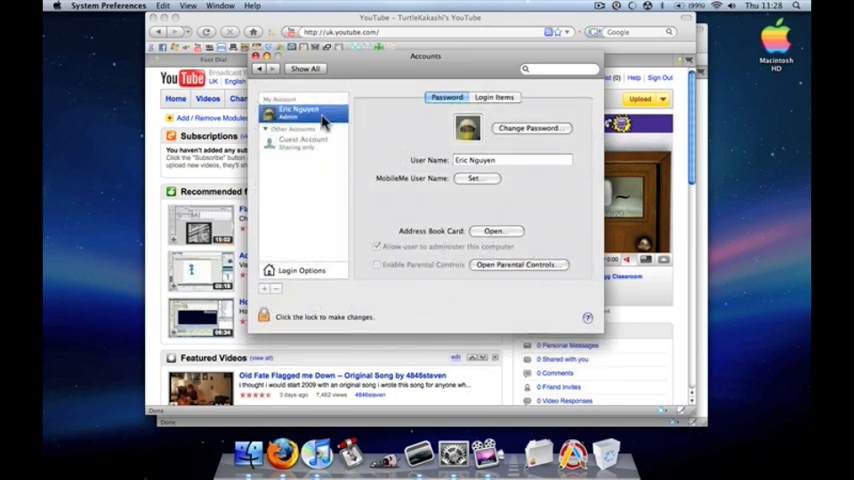
pyautogui.click(264, 68)
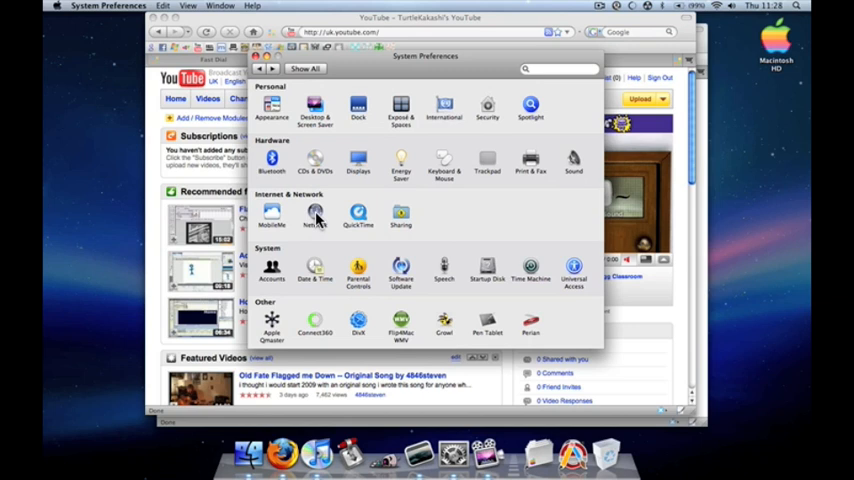
pyautogui.moveTo(476, 224)
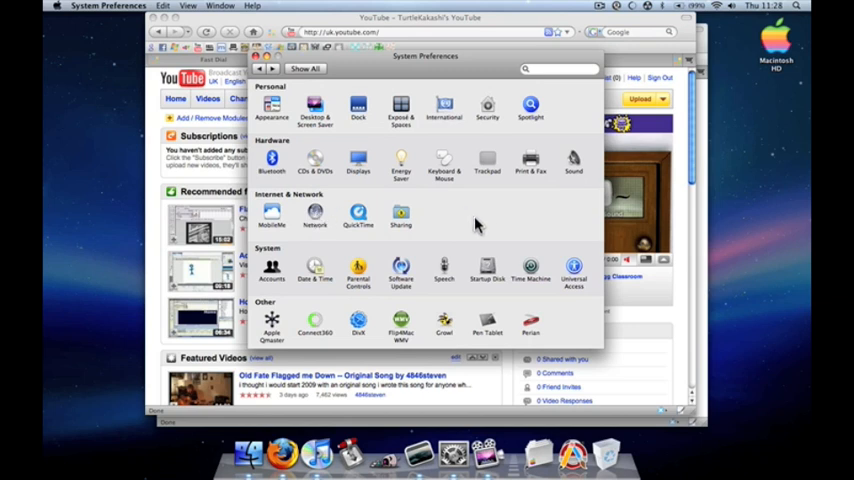
pyautogui.moveTo(556, 120)
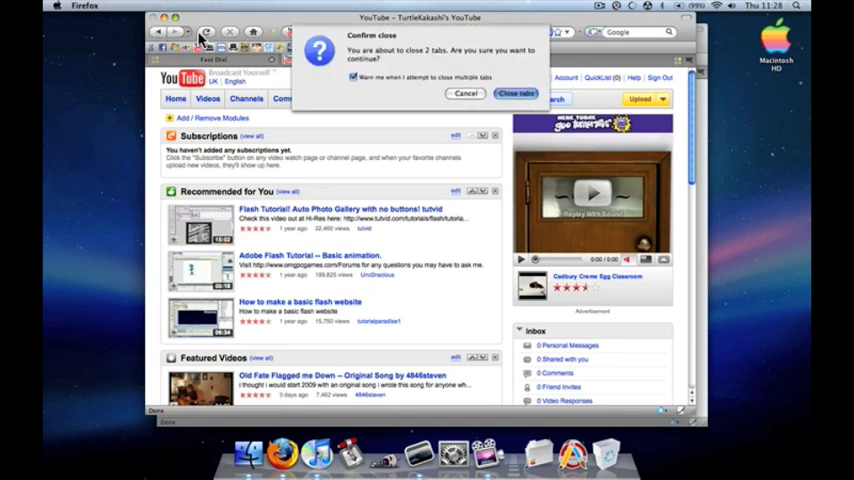
# Step: Confirm Close Tabs so Firefox quits and only the empty desktop remains
pyautogui.click(516, 92)
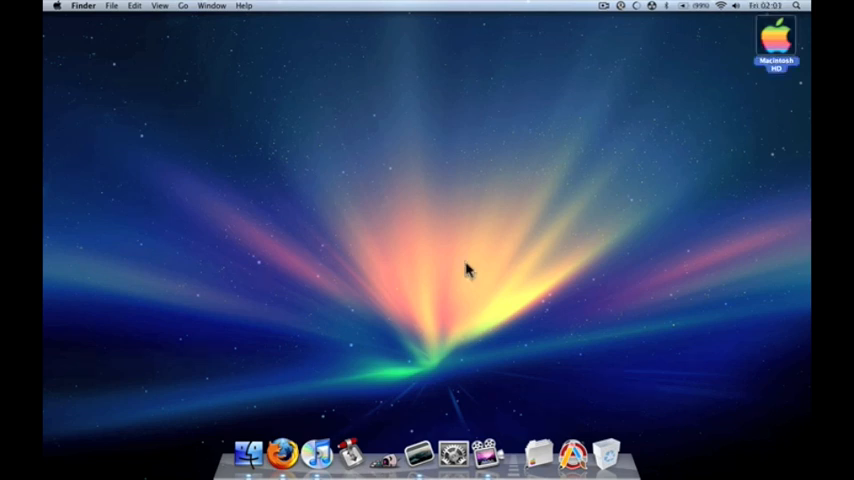
pyautogui.moveTo(384, 272)
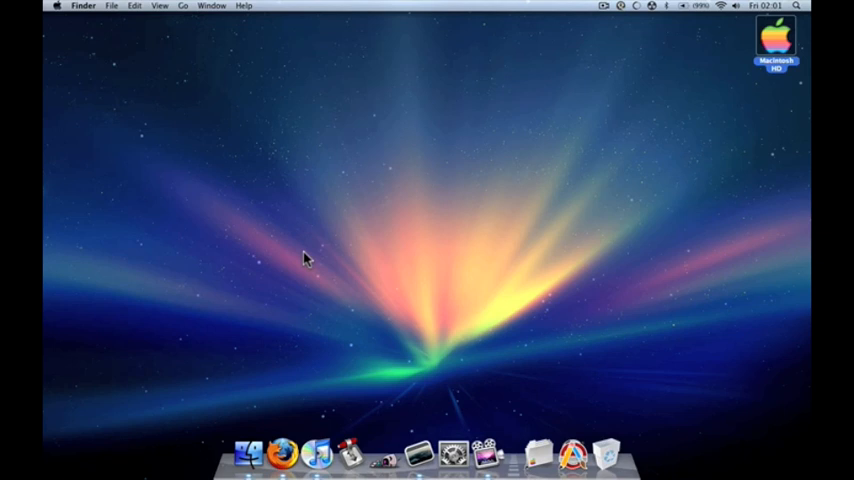
pyautogui.moveTo(288, 384)
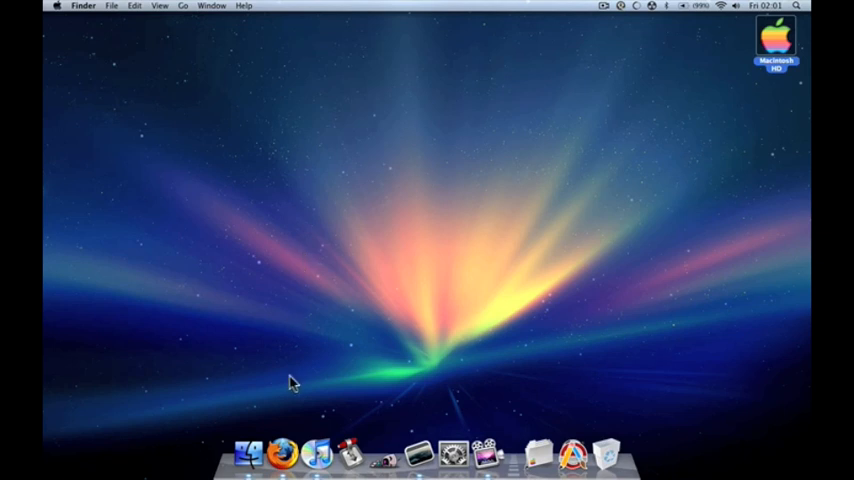
pyautogui.moveTo(288, 418)
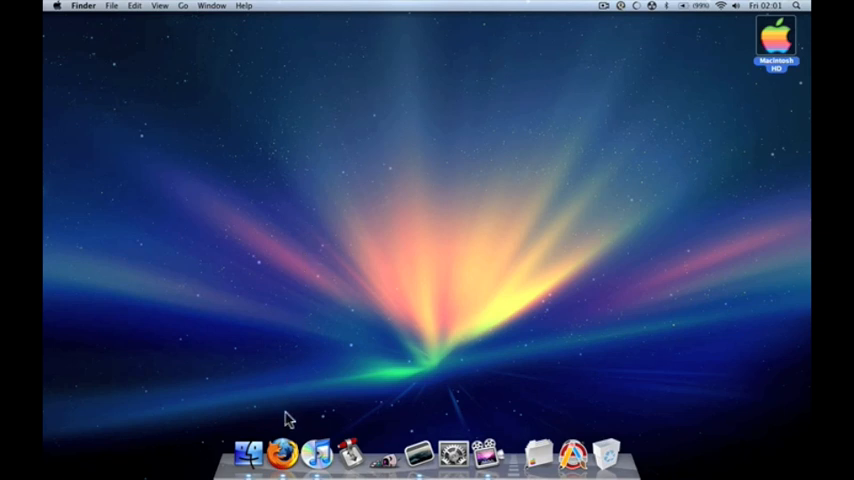
pyautogui.moveTo(276, 448)
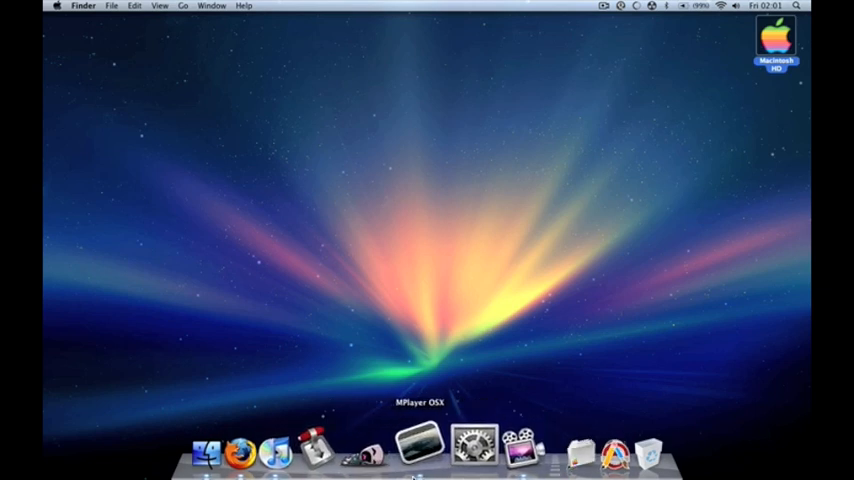
pyautogui.moveTo(316, 460)
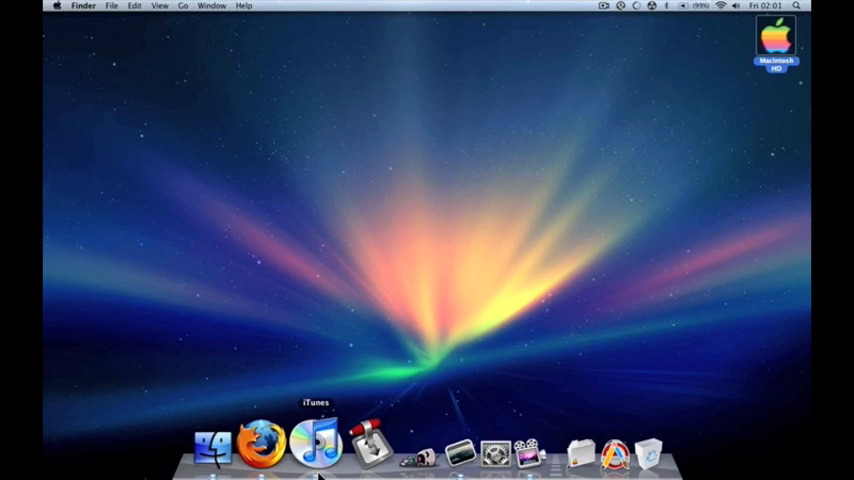
pyautogui.moveTo(276, 458)
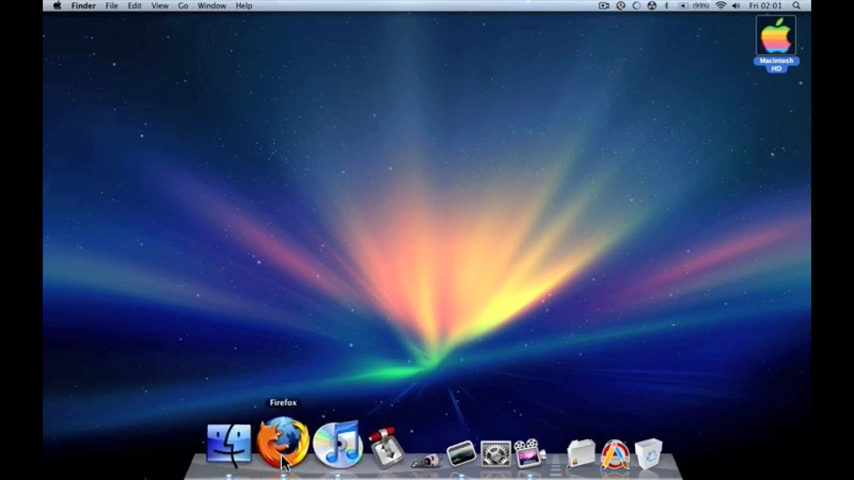
pyautogui.click(284, 444)
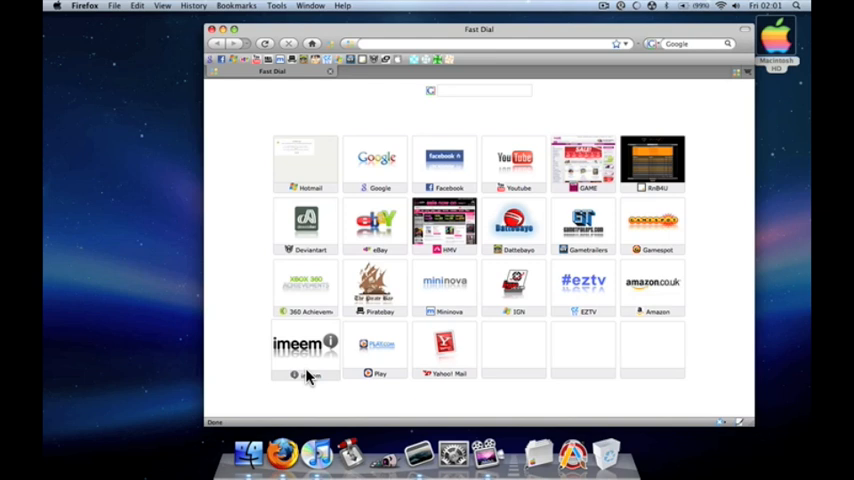
pyautogui.moveTo(282, 120)
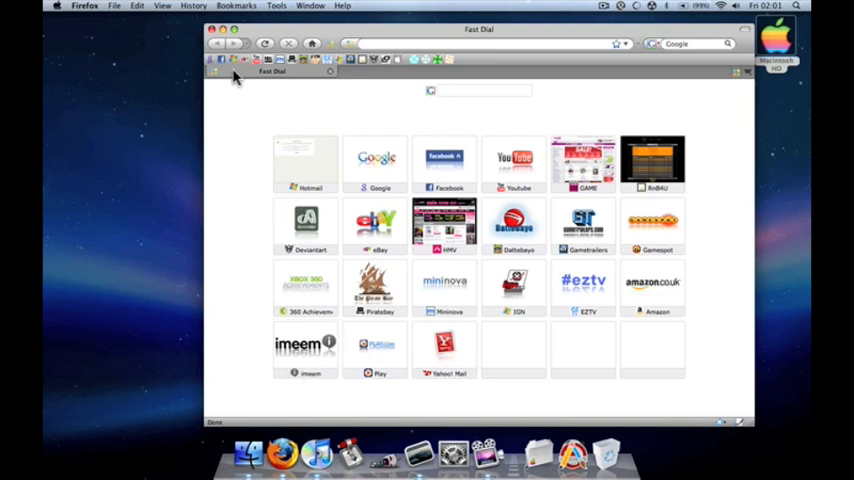
pyautogui.moveTo(216, 44)
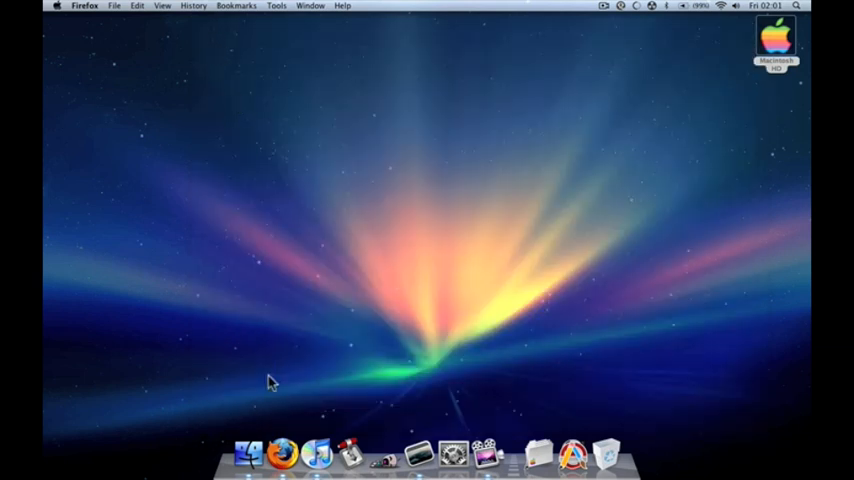
pyautogui.click(272, 456)
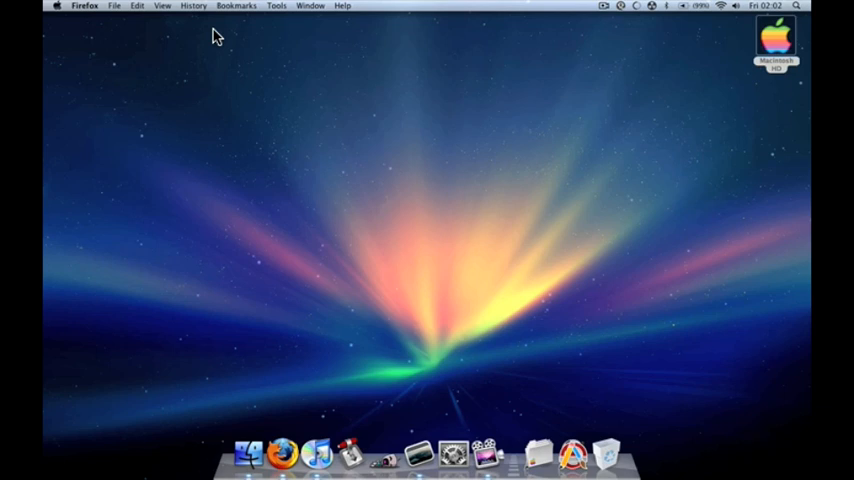
pyautogui.moveTo(268, 428)
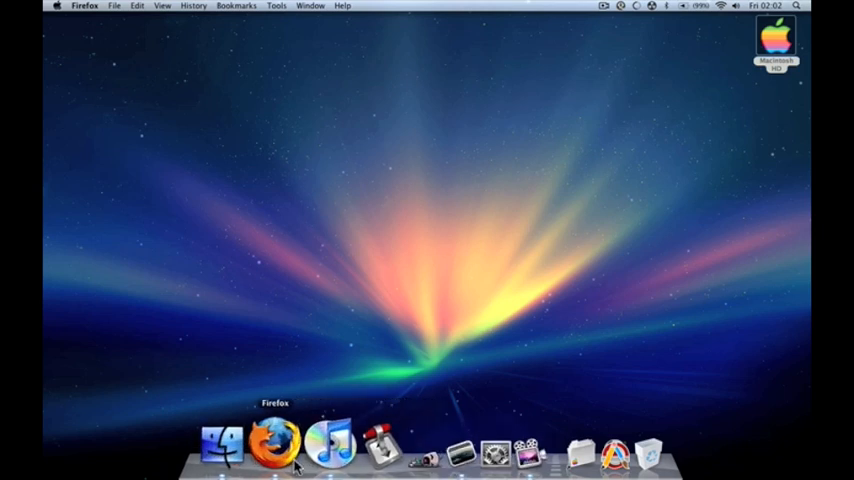
pyautogui.click(276, 452)
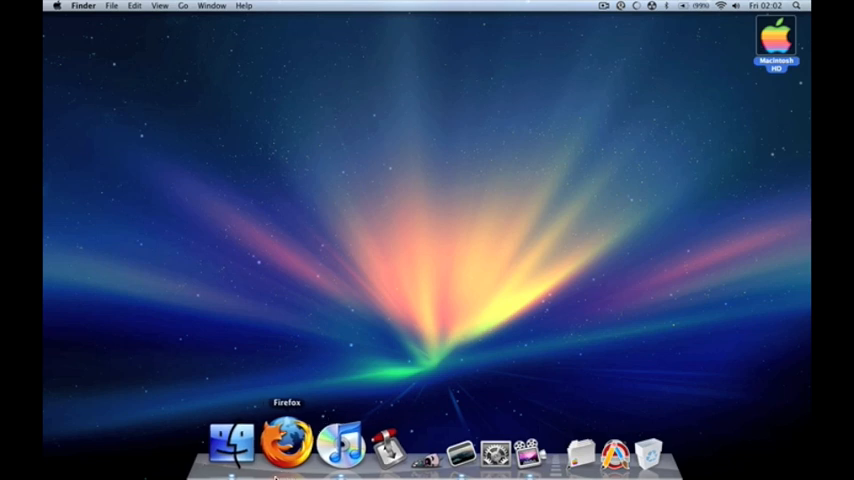
pyautogui.moveTo(322, 460)
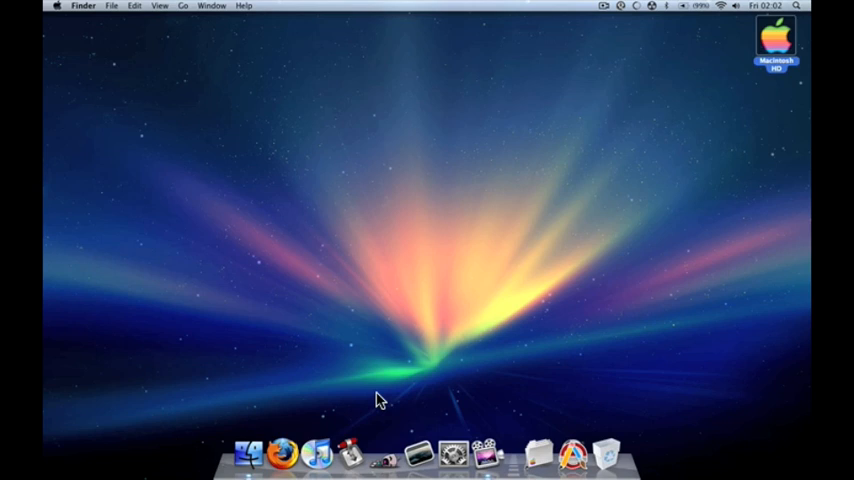
pyautogui.moveTo(416, 402)
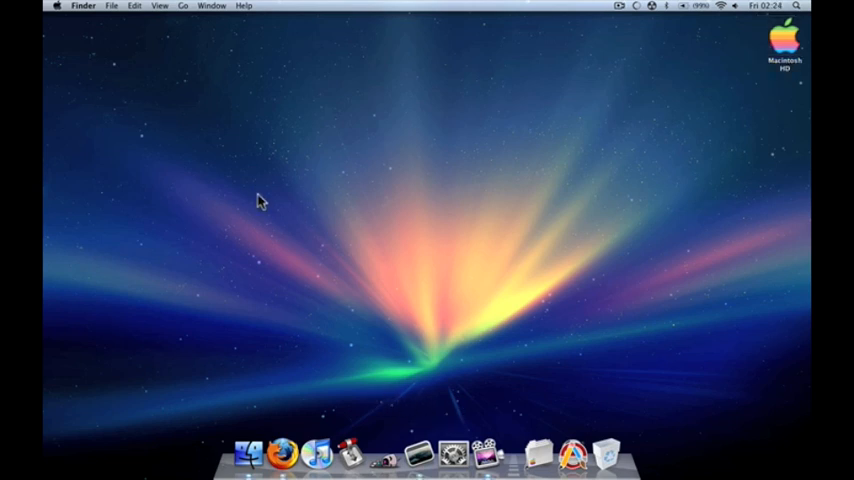
pyautogui.click(278, 452)
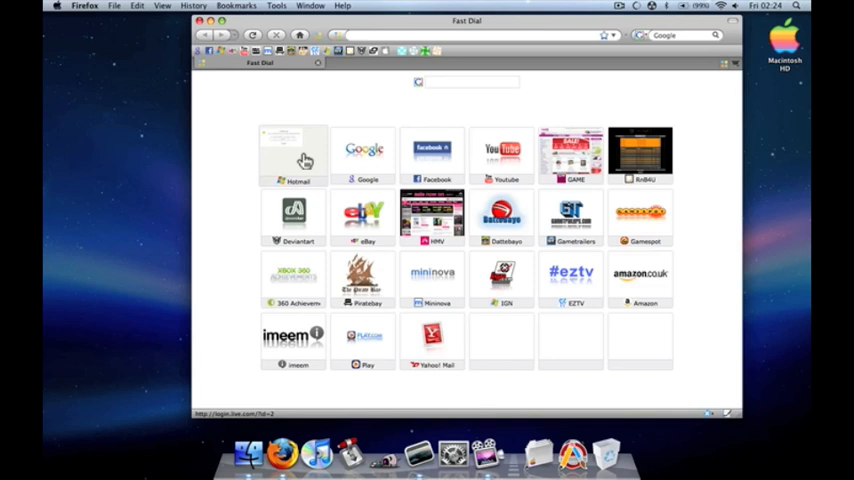
pyautogui.press('cmd+t')
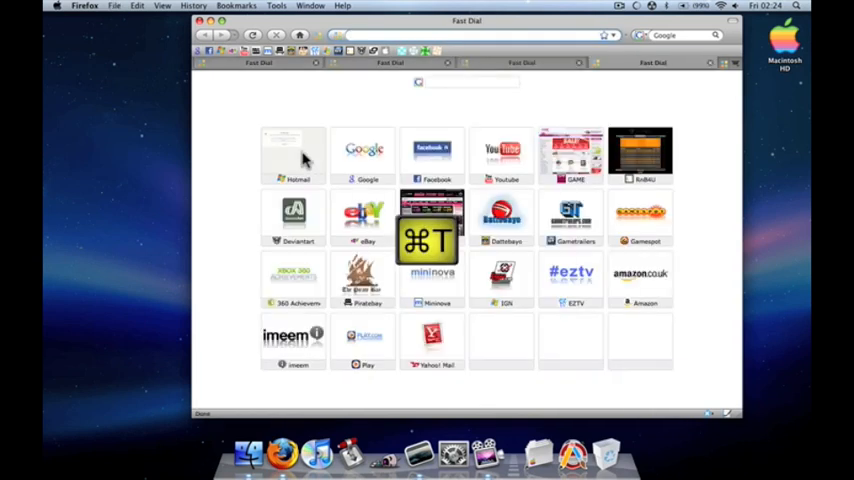
pyautogui.press('cmd+n')
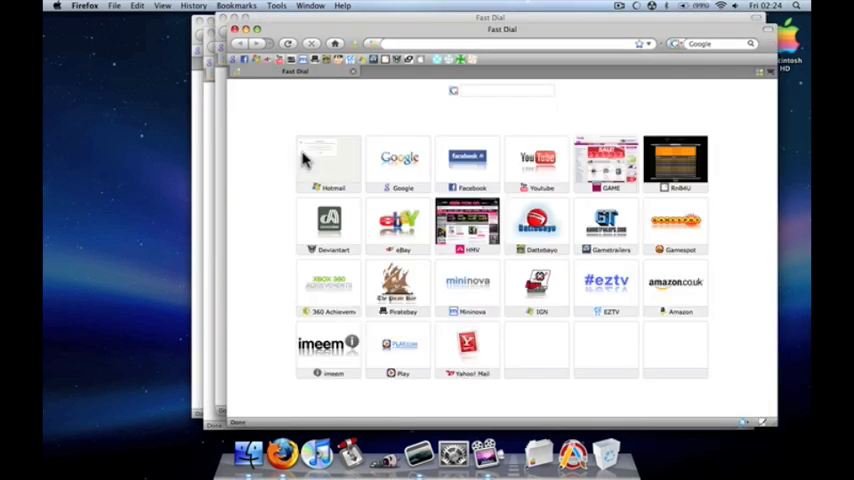
pyautogui.click(504, 90)
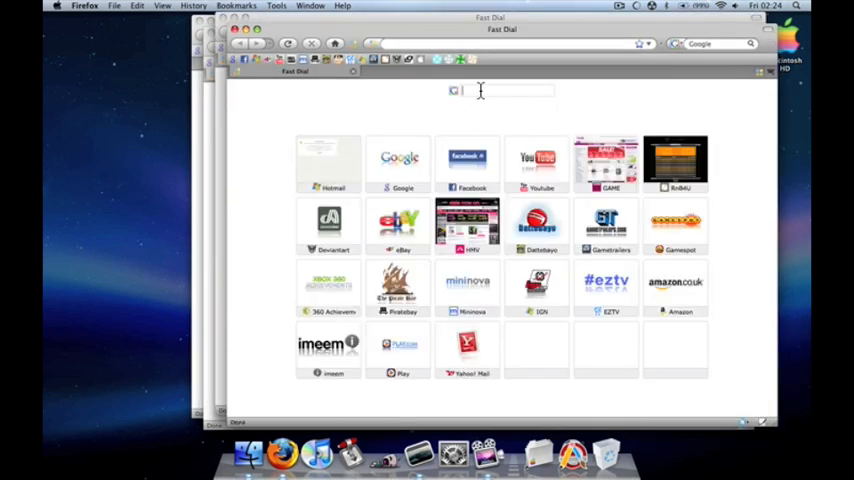
pyautogui.write('kasjhdkasdkj')
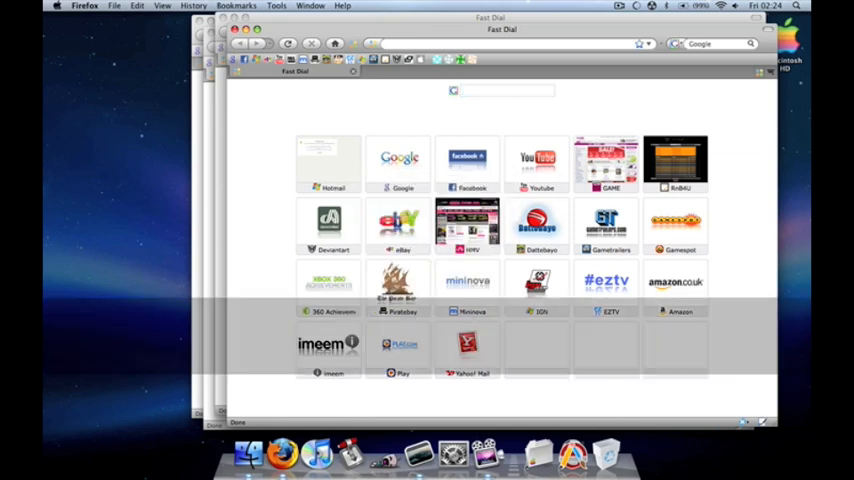
pyautogui.write('kasjhdkasdkj')
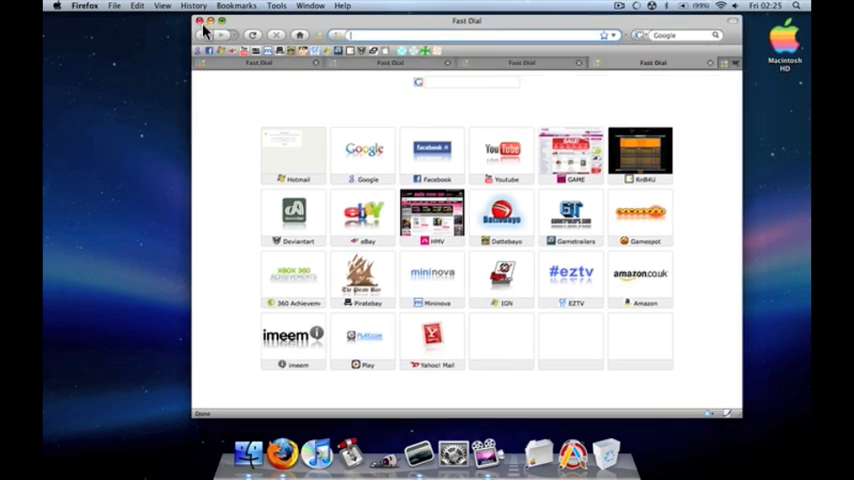
pyautogui.click(200, 22)
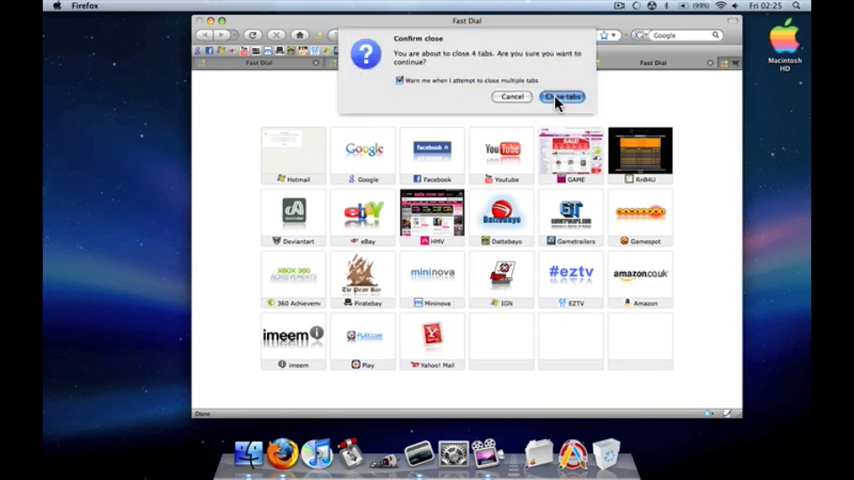
pyautogui.click(560, 96)
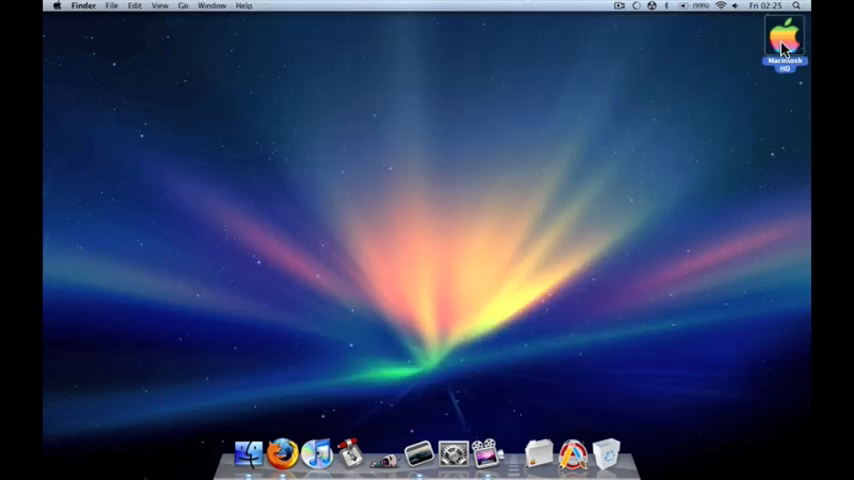
# Step: Browse Macintosh HD, multi-select the Users and Developer folders, then show the Movies folder
pyautogui.doubleClick(788, 38)
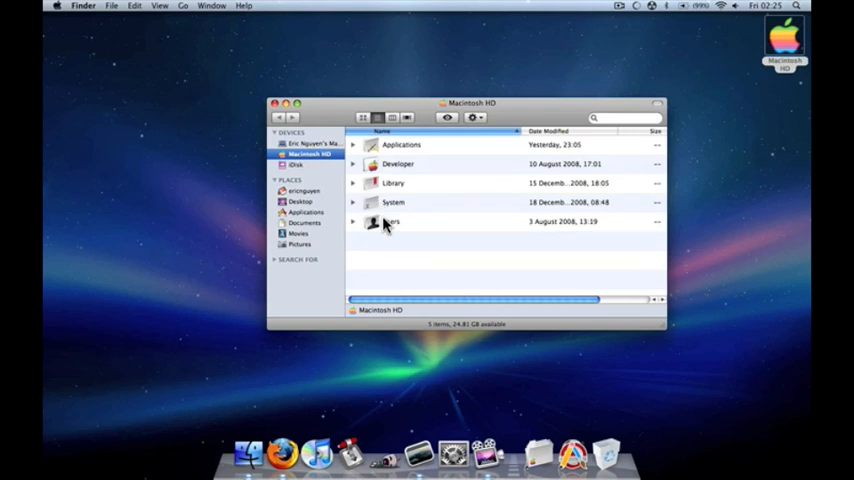
pyautogui.click(390, 220)
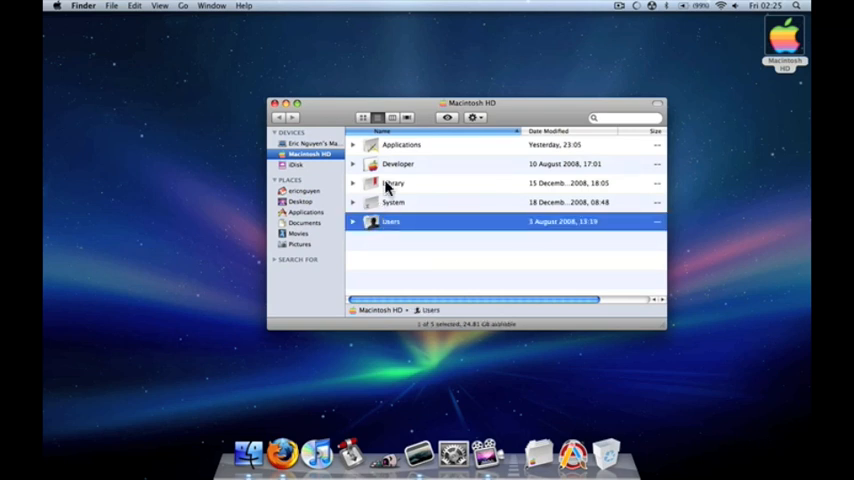
pyautogui.click(398, 164)
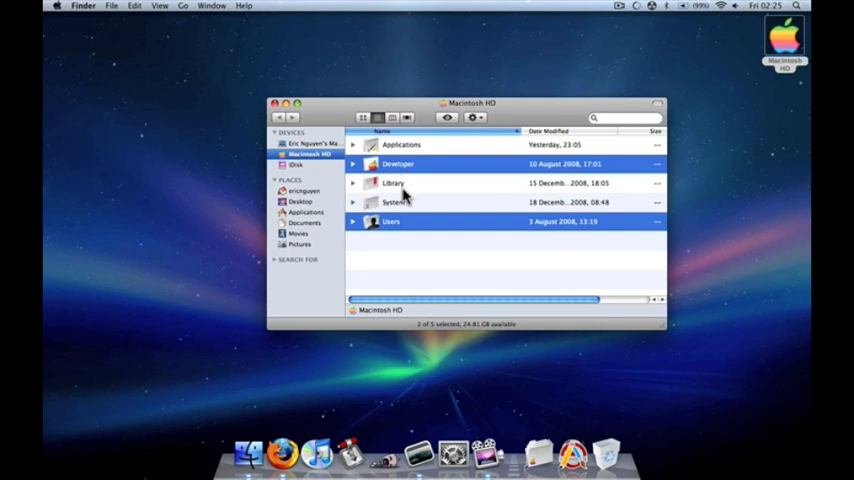
pyautogui.moveTo(388, 228)
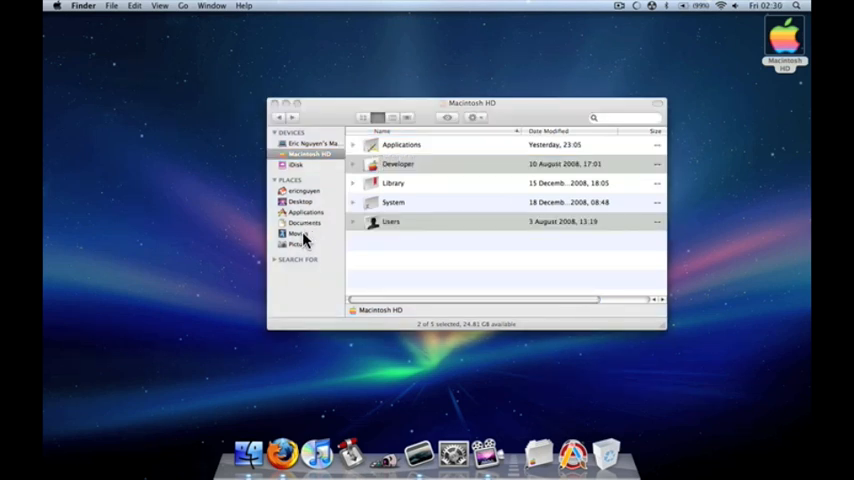
pyautogui.click(296, 232)
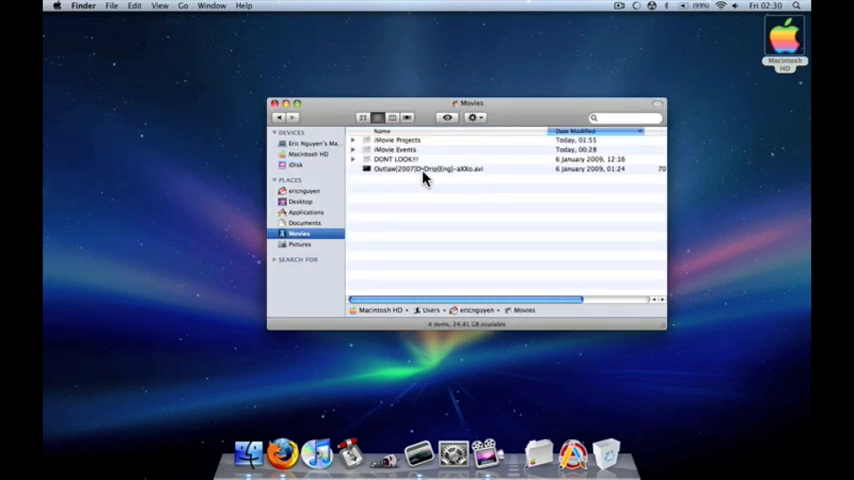
# Step: Empty the Trash, confirm removal, and dismiss the item-still-in-use warning
pyautogui.click(428, 178)
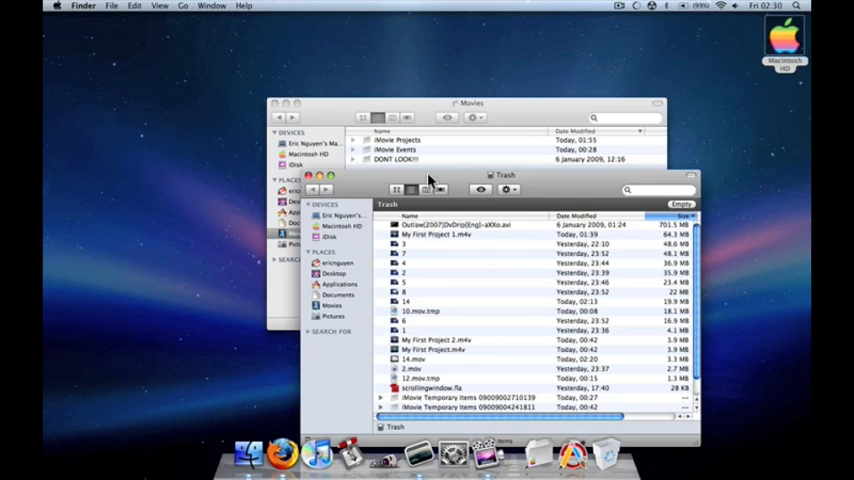
pyautogui.moveTo(504, 176); pyautogui.dragTo(660, 152)
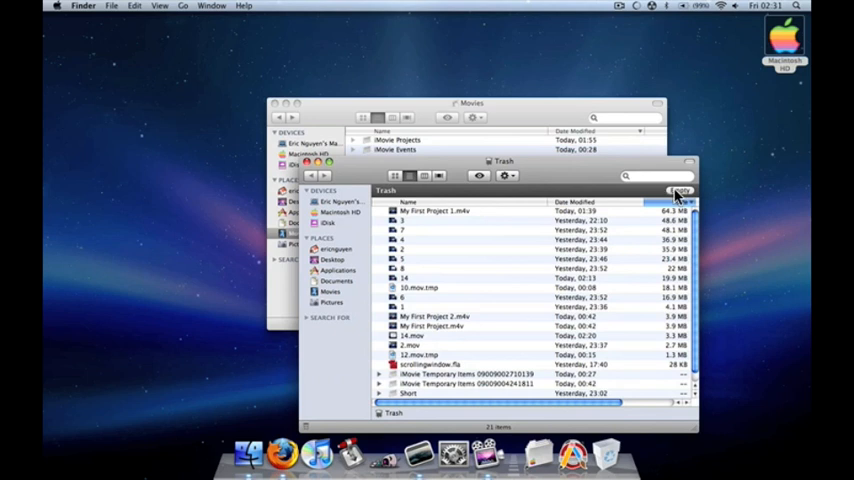
pyautogui.click(676, 190)
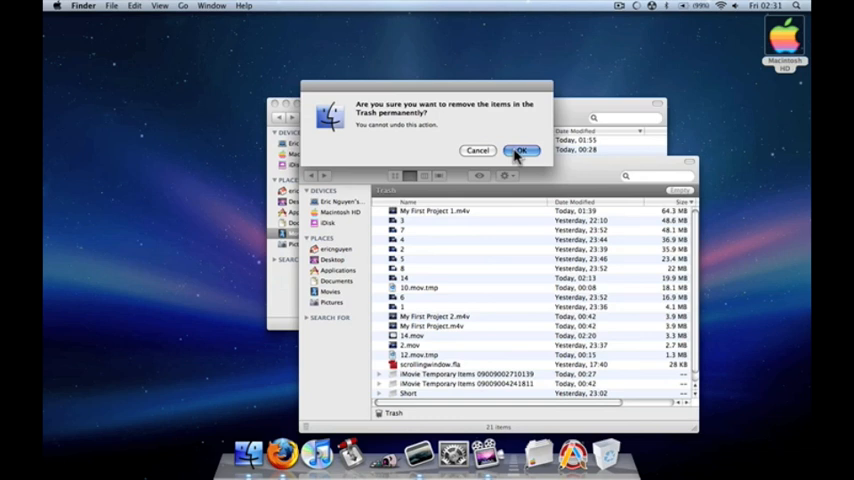
pyautogui.click(522, 150)
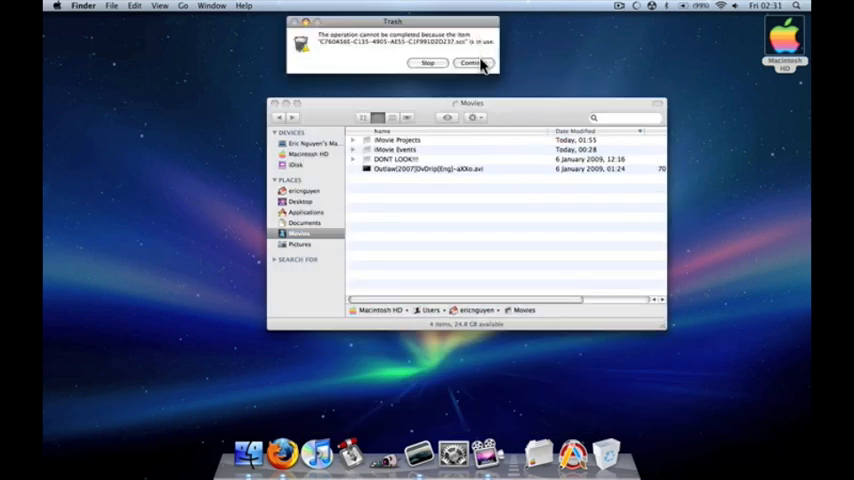
pyautogui.click(468, 64)
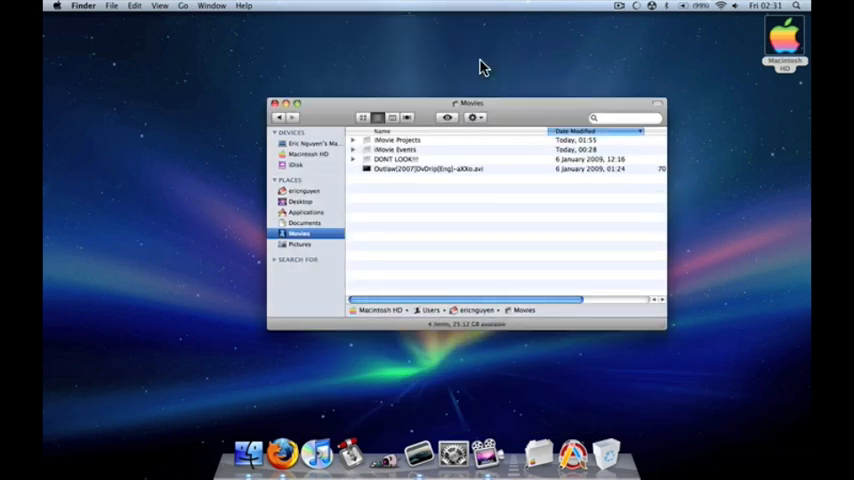
pyautogui.click(276, 104)
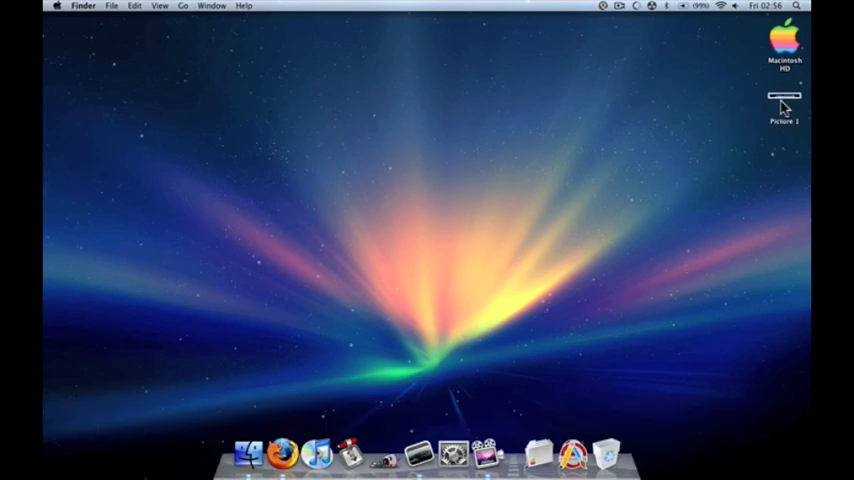
# Step: View the freshly captured Picture 2 desktop screenshot in Preview
pyautogui.doubleClick(776, 102)
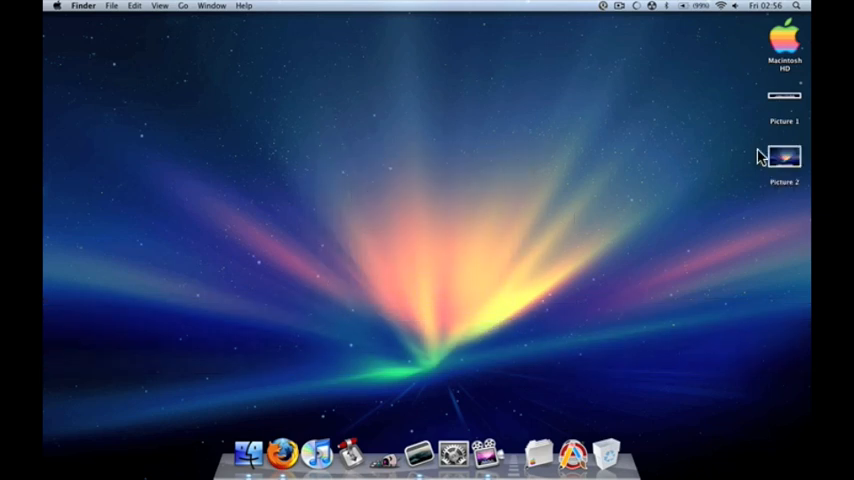
pyautogui.doubleClick(786, 156)
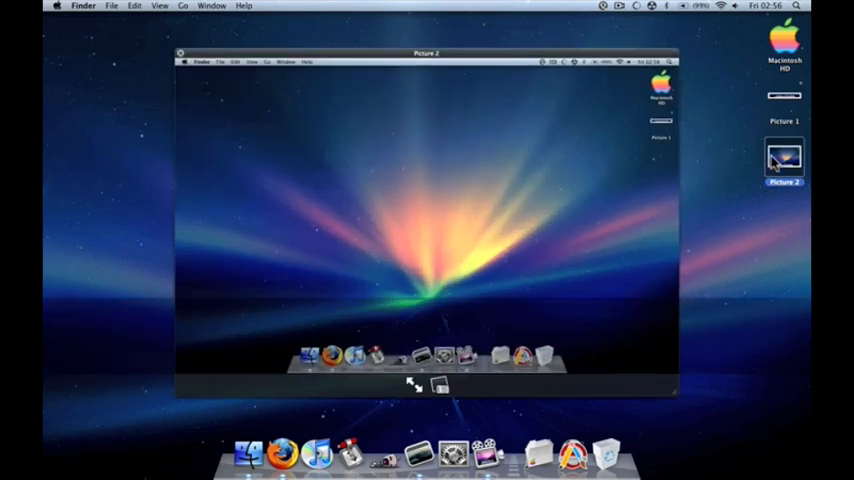